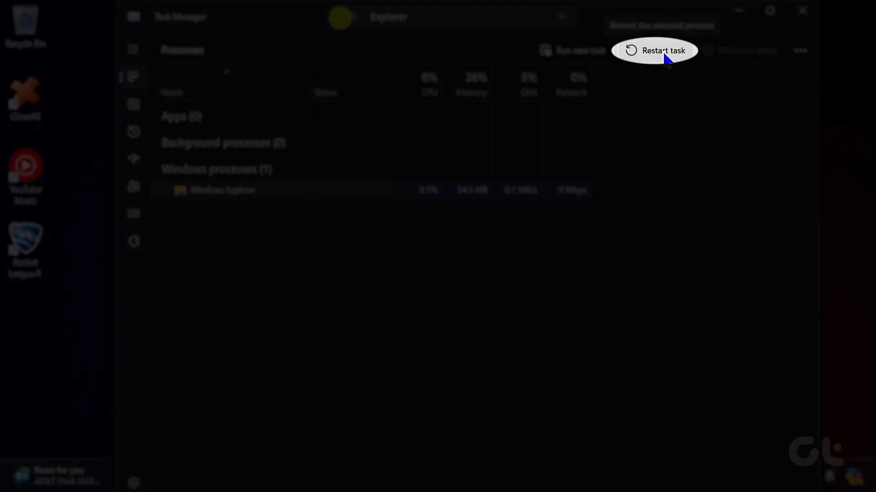
# Step: Restart the Windows Explorer process using Task Manager's Restart task
pyautogui.click(662, 51)
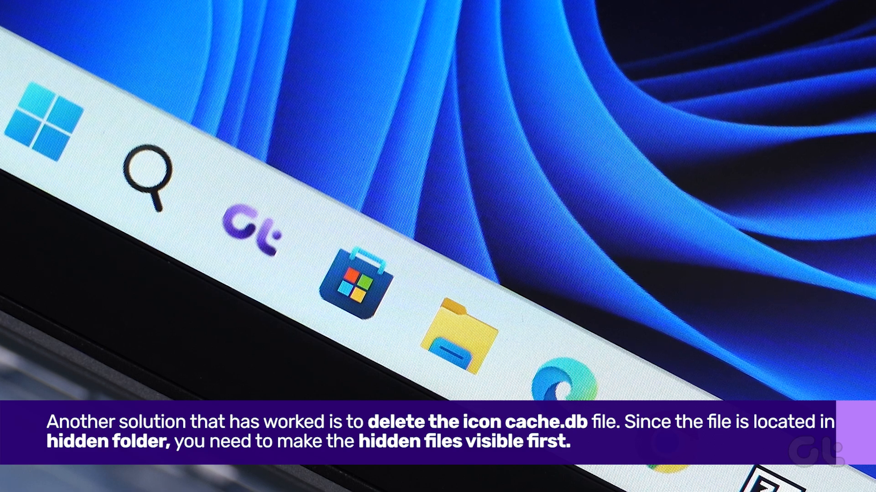
pyautogui.click(422, 477)
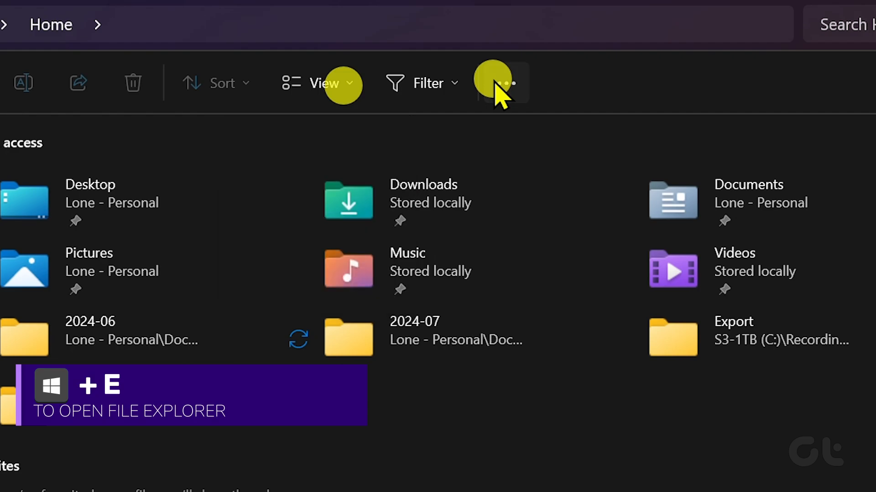
# Step: Enable 'Show hidden files, folders, and drives' in Folder Options and apply it with OK
pyautogui.click(504, 82)
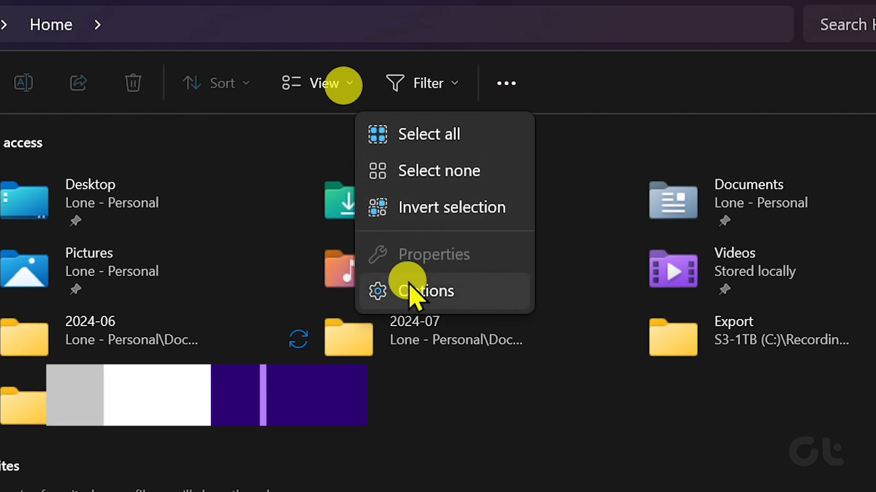
pyautogui.click(424, 291)
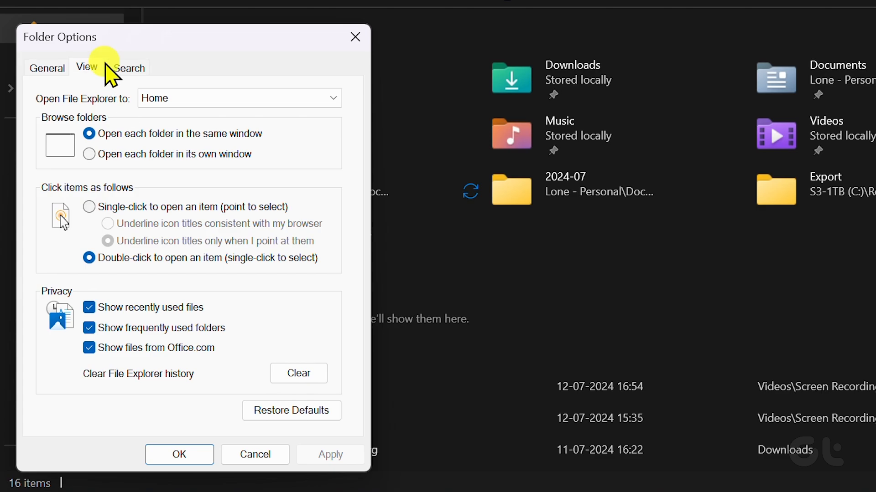
pyautogui.click(86, 68)
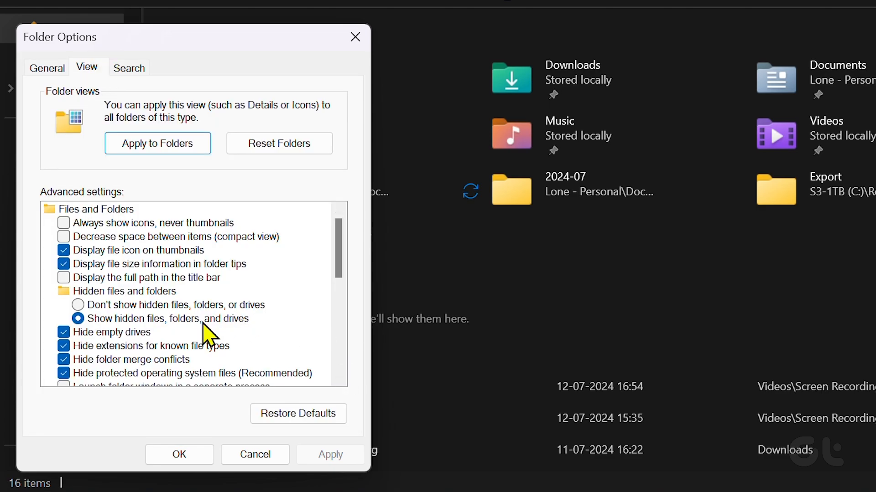
pyautogui.click(78, 318)
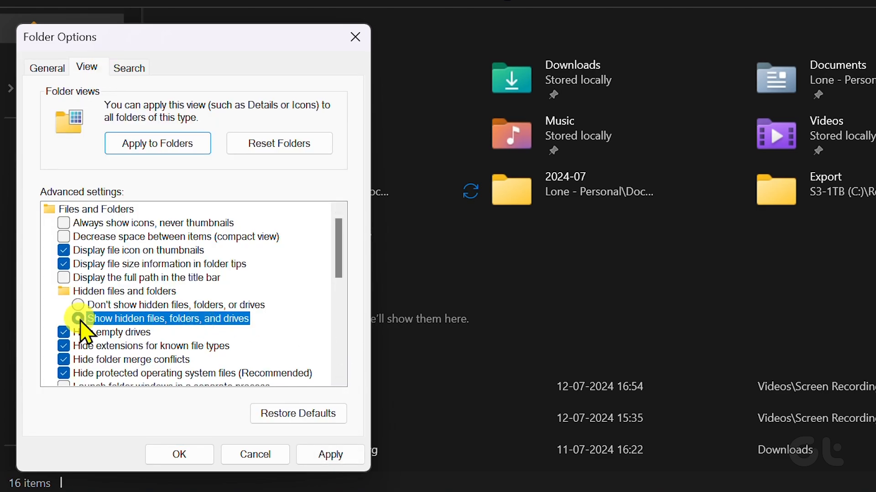
pyautogui.click(179, 454)
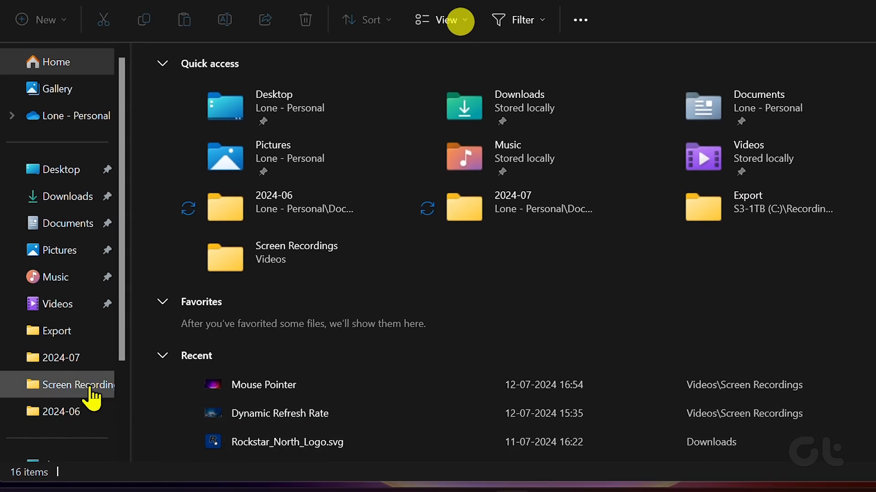
# Step: Browse to C:\Users\your user folder\AppData\Local and scroll down to IconCache
pyautogui.click(66, 352)
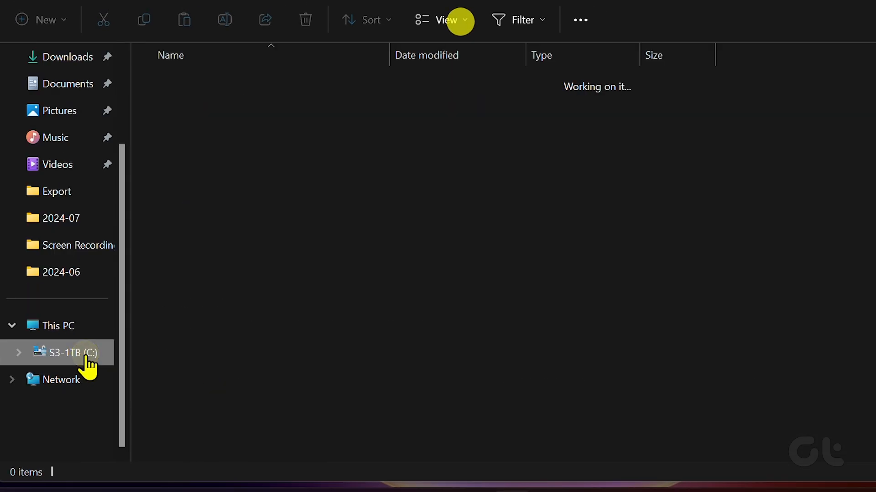
pyautogui.click(65, 352)
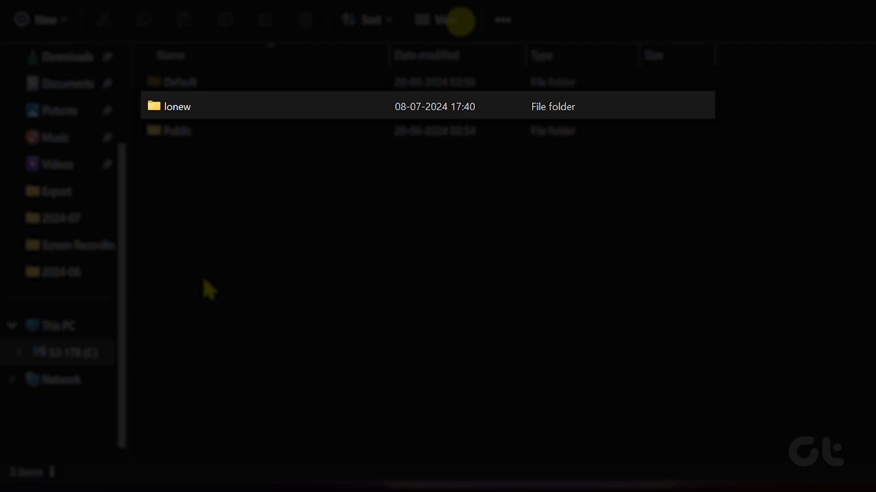
pyautogui.moveTo(196, 207)
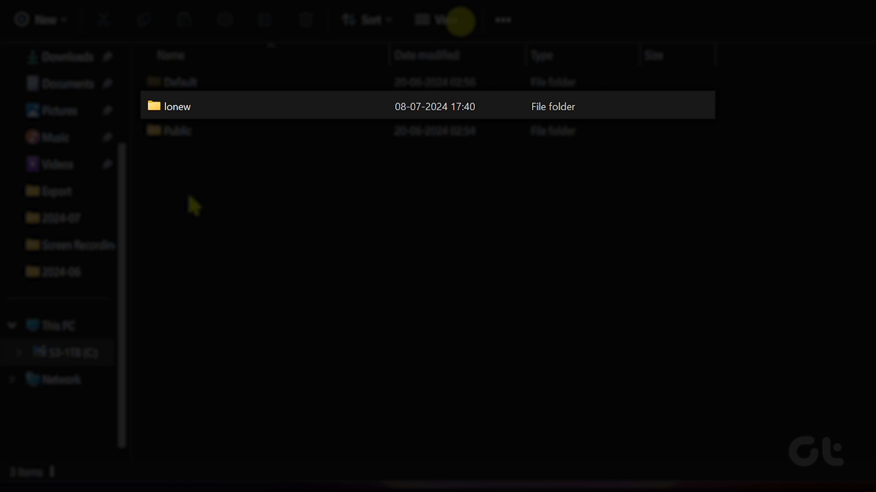
pyautogui.doubleClick(176, 106)
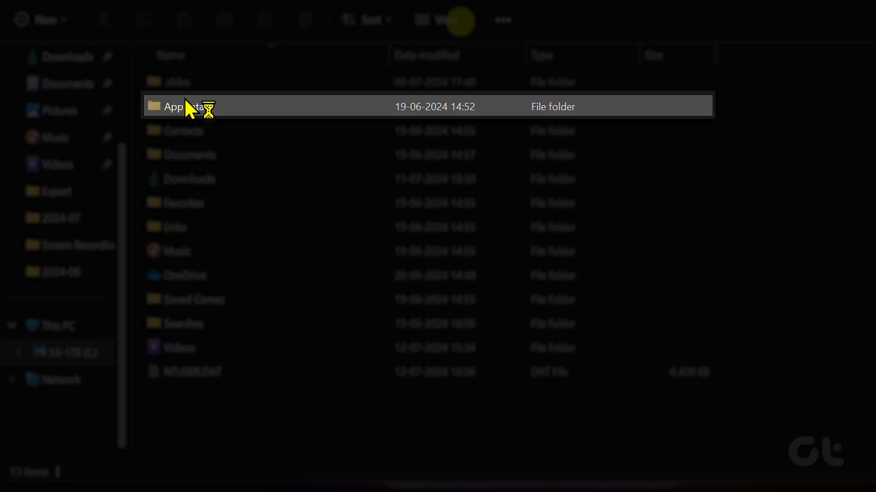
pyautogui.doubleClick(184, 107)
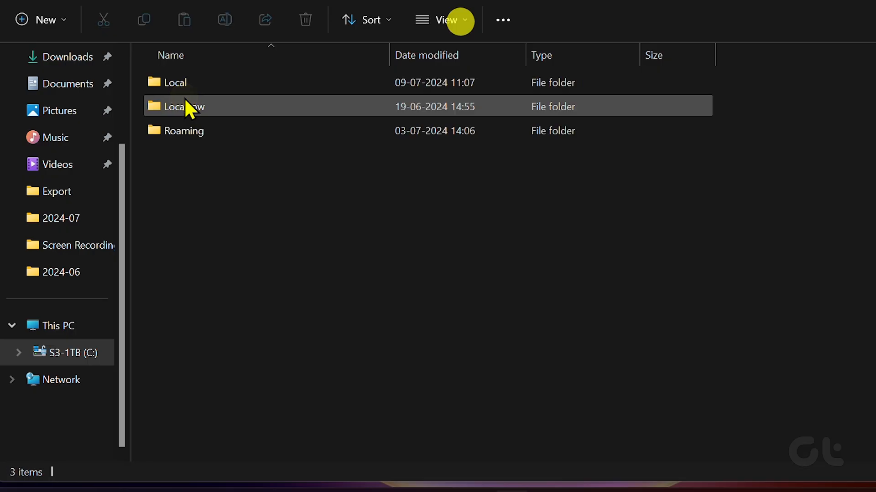
pyautogui.doubleClick(179, 105)
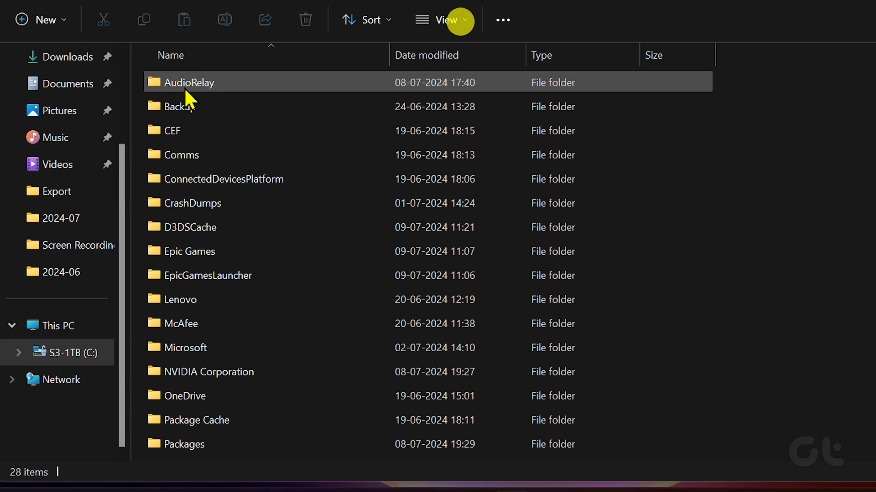
pyautogui.scroll(-3)
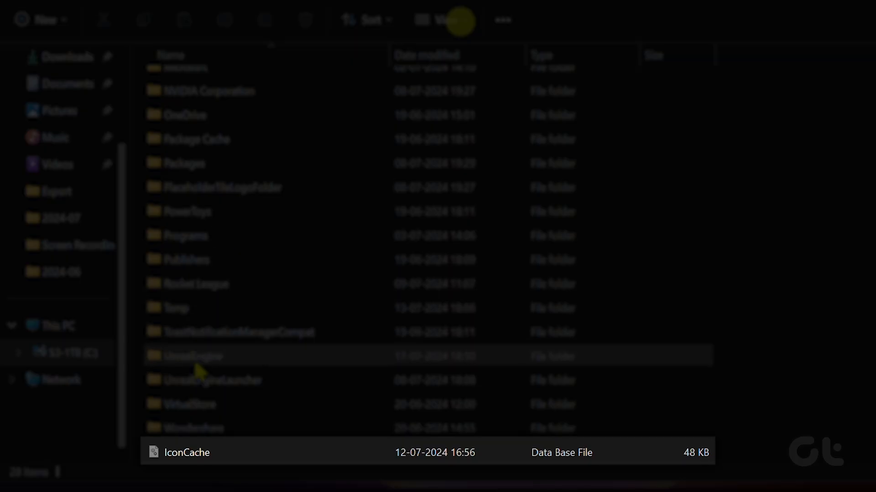
# Step: Delete the IconCache file and bring up the Start menu power options
pyautogui.click(187, 452)
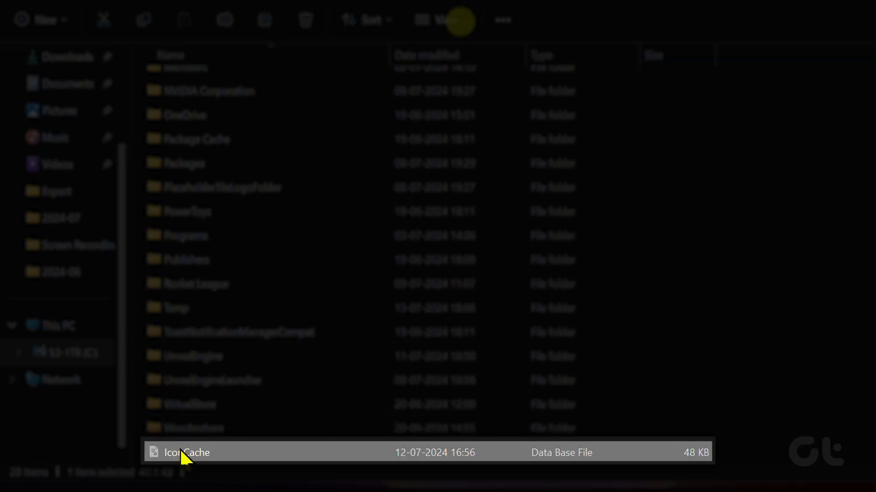
pyautogui.rightClick(186, 453)
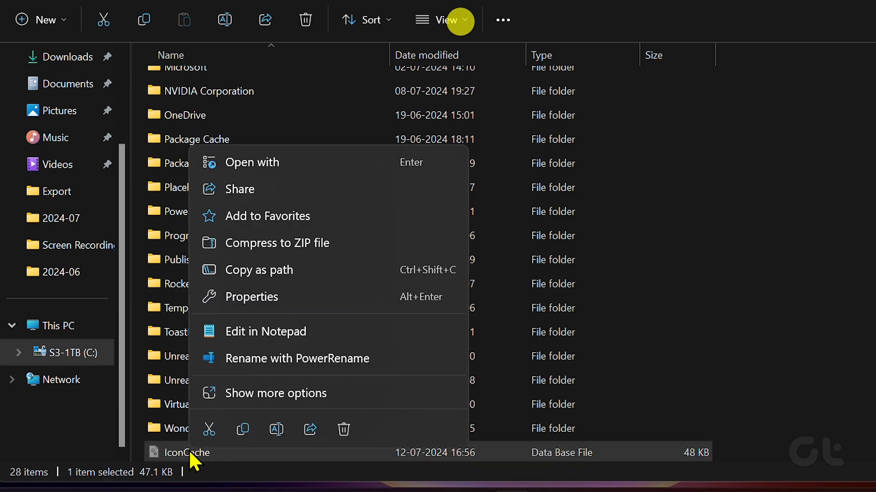
pyautogui.moveTo(341, 430)
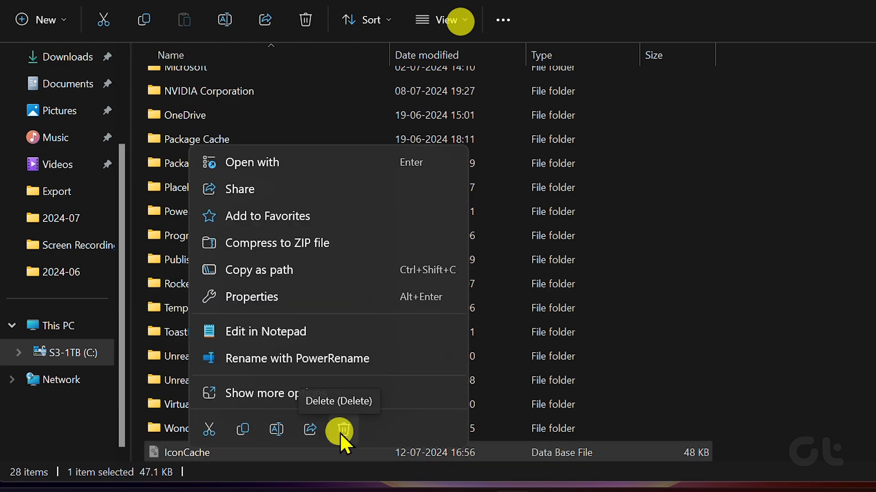
pyautogui.click(331, 476)
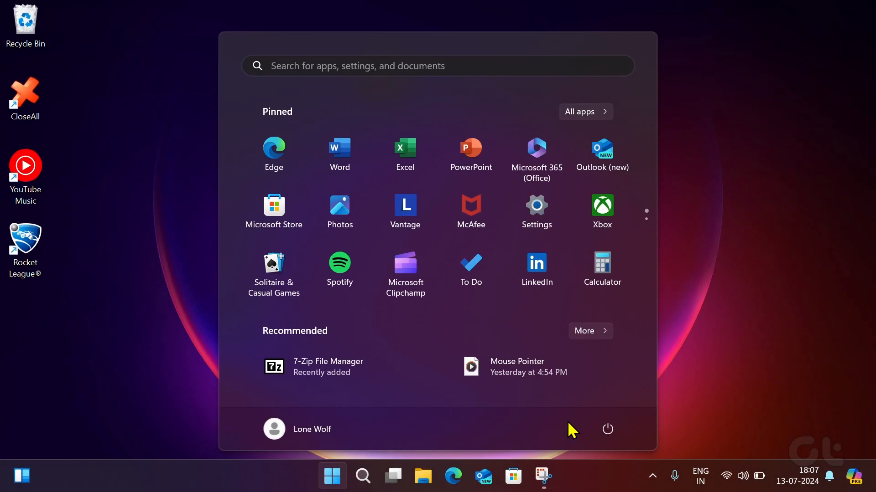
pyautogui.click(607, 428)
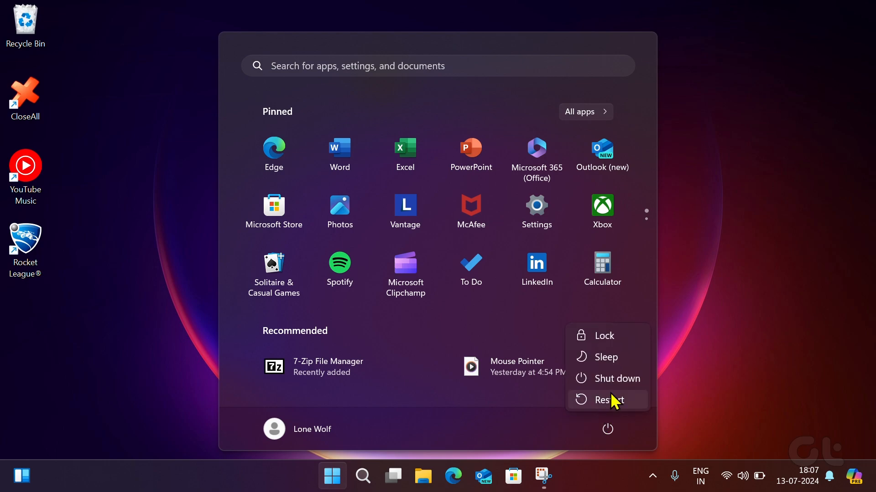